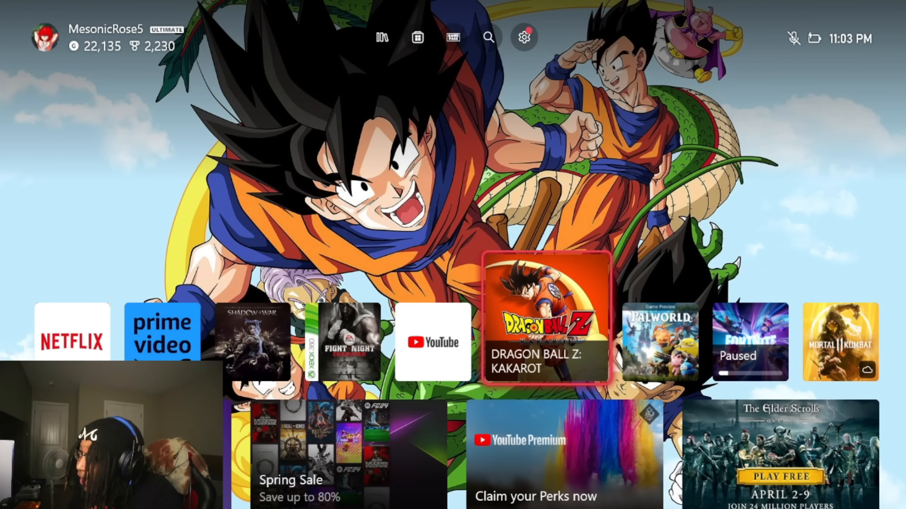
- Bring up the Xbox guide with the Store shortcut highlighted
click(44, 37)
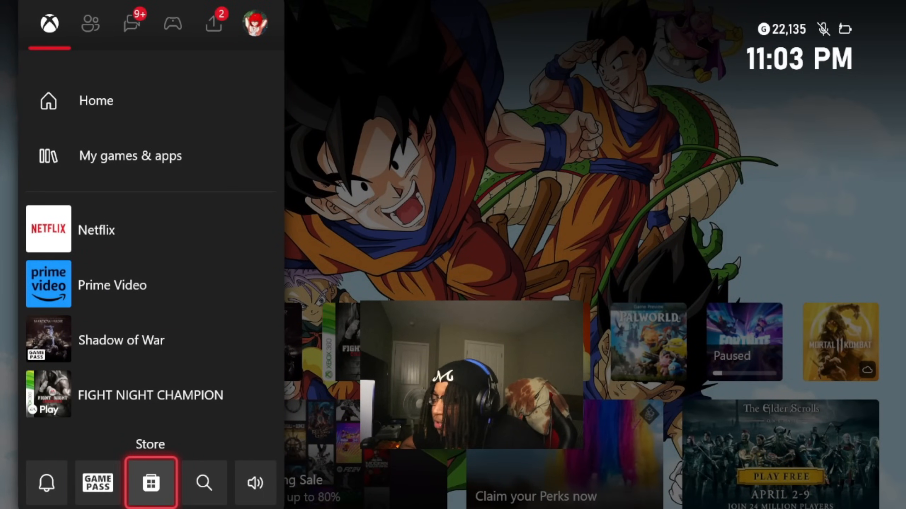
- Search the Xbox Store for 'Dragon ball sparkin' to get Dragon Ball suggestions
click(150, 483)
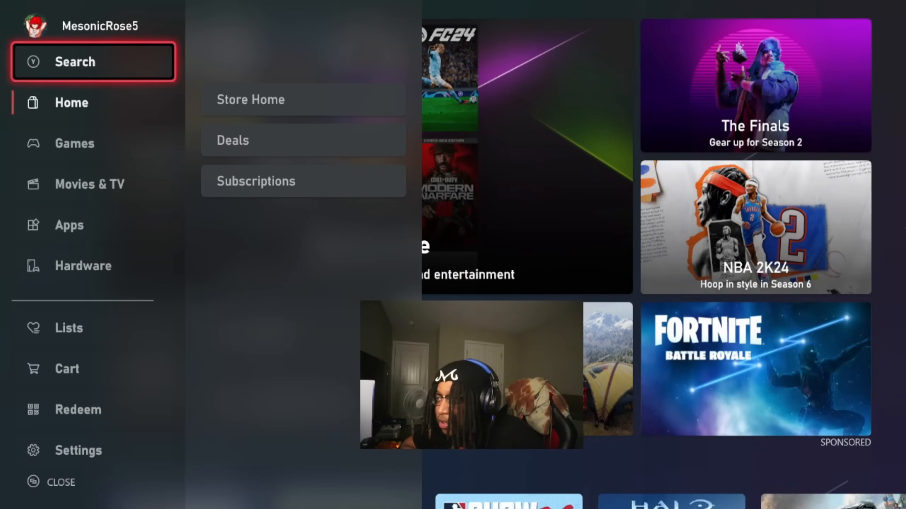
click(74, 62)
text(Dragon ba)
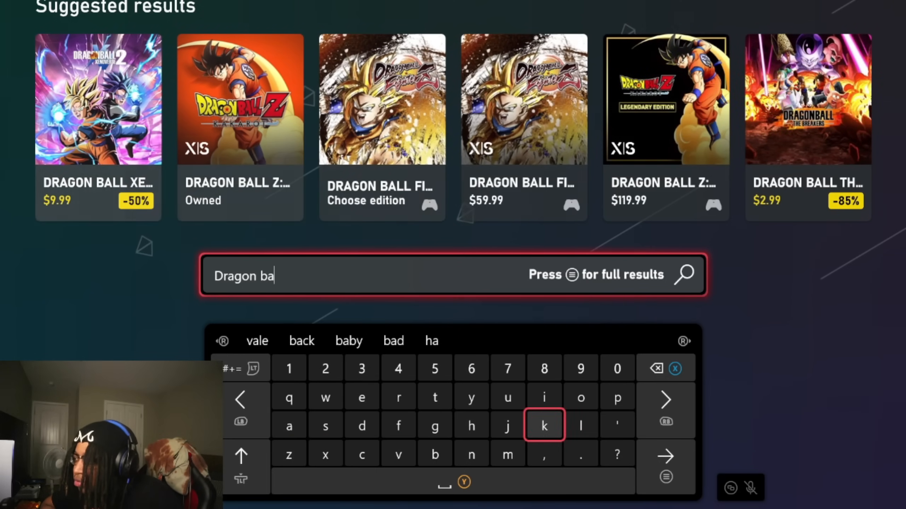
click(325, 425)
text(ll sparkin)
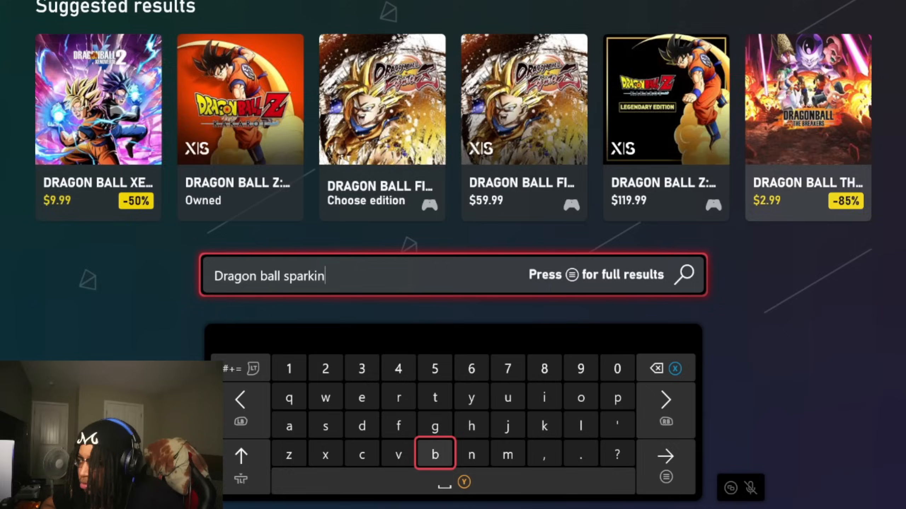
text(g)
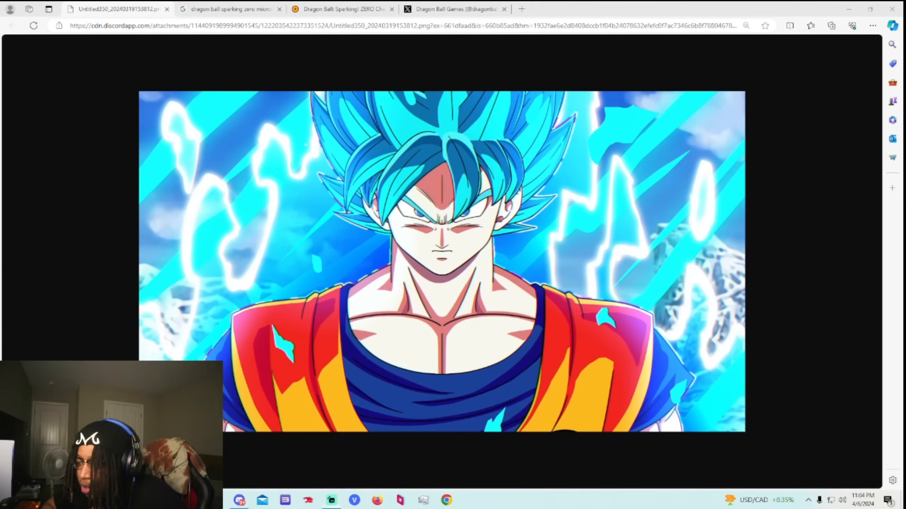
- From the Google results, go to the Xbox.com 'Buy DRAGON BALL: Sparking! ZERO' listing
click(230, 9)
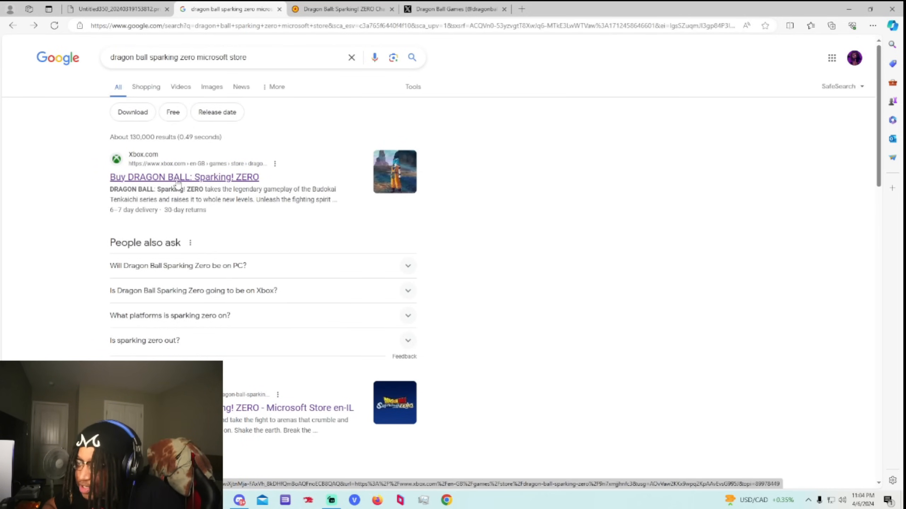
click(183, 177)
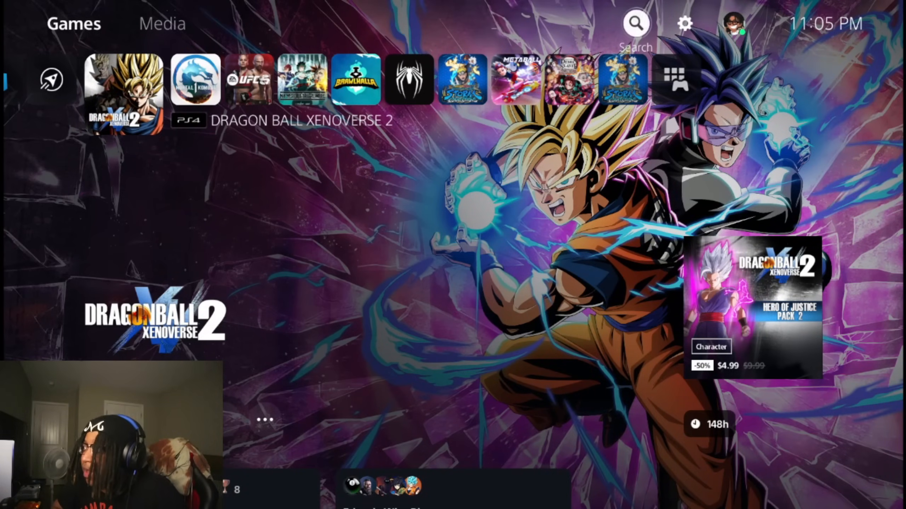
- Reach the DRAGON BALL: Sparking! ZERO listing via PlayStation Store search's Trending games
click(635, 23)
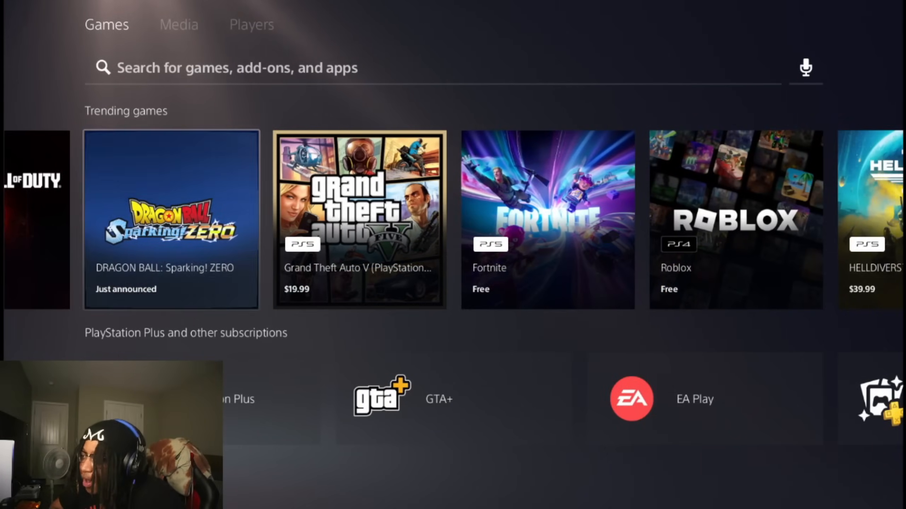
click(172, 219)
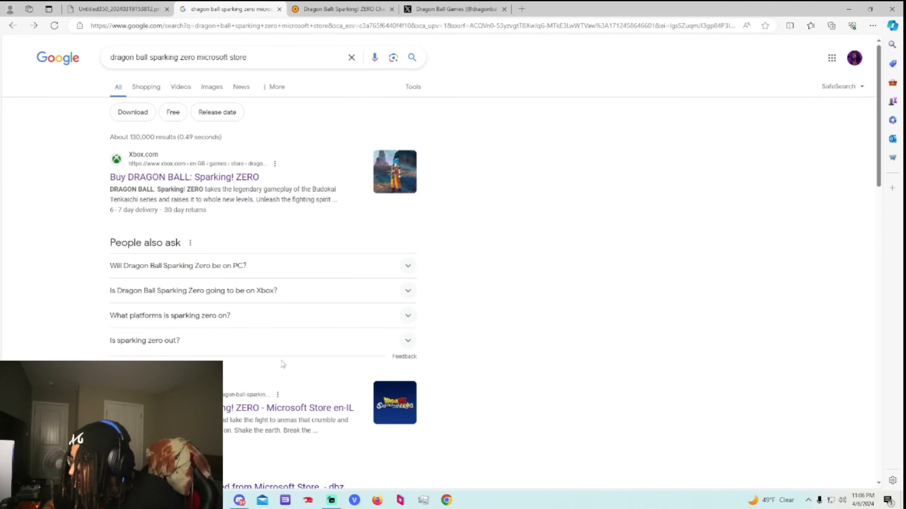
- Scroll past the Microsoft Store results and switch to the Sparking! ZERO Characters page
scroll(down, 3)
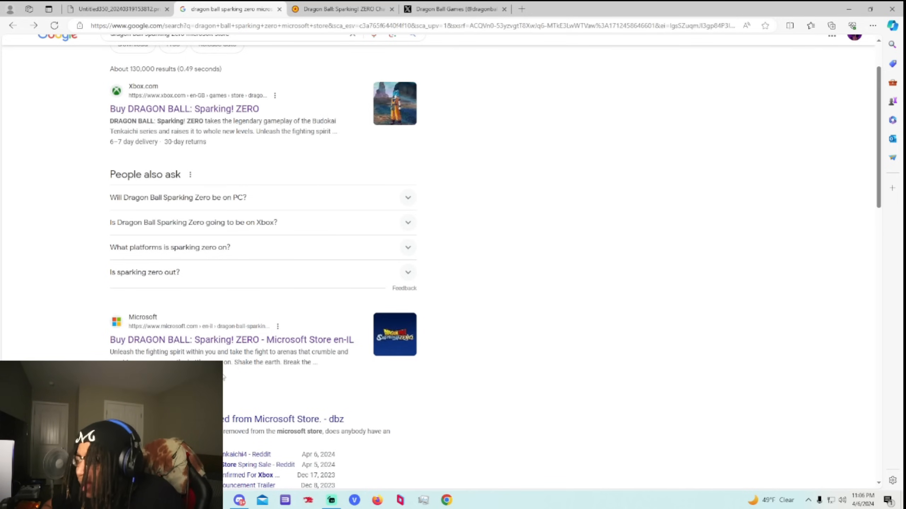
click(341, 8)
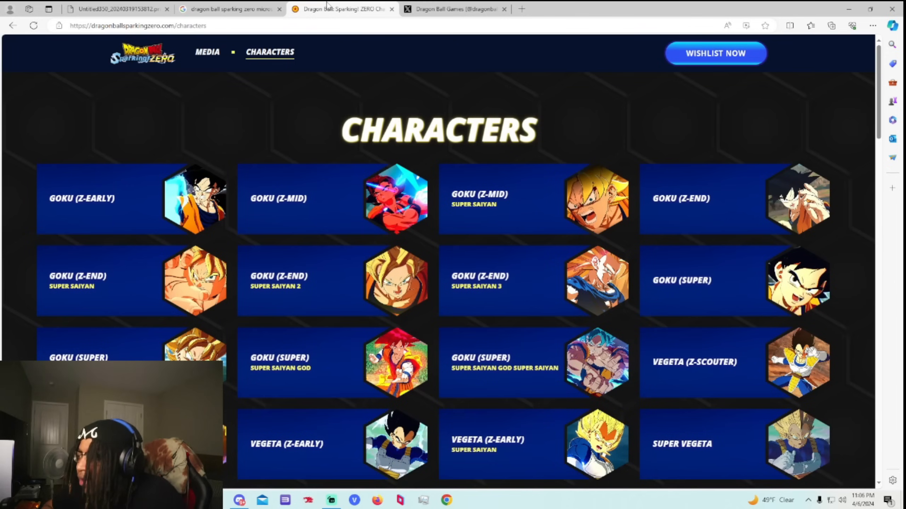
mouse_move(451, 376)
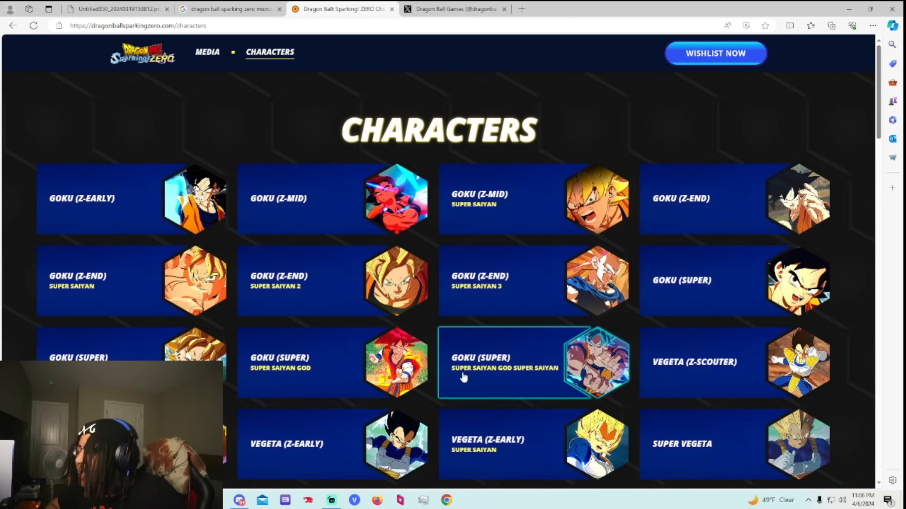
scroll(down, 3)
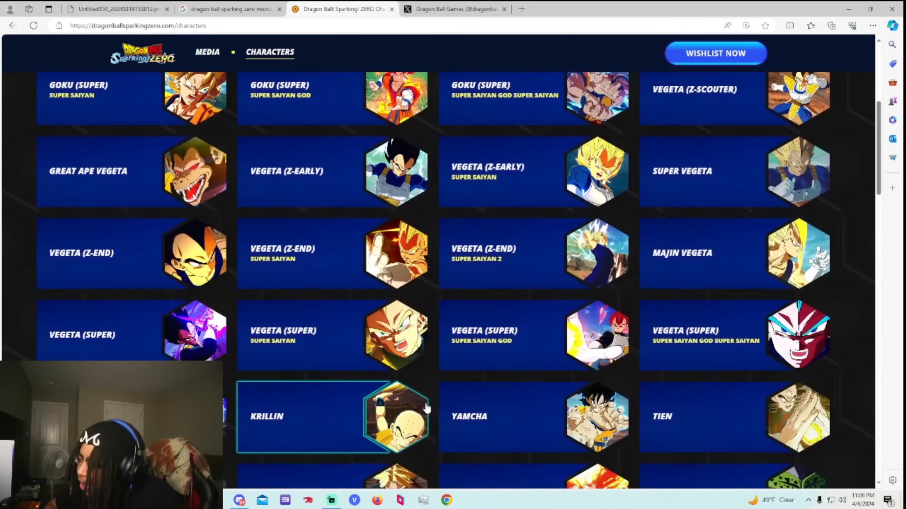
mouse_move(425, 411)
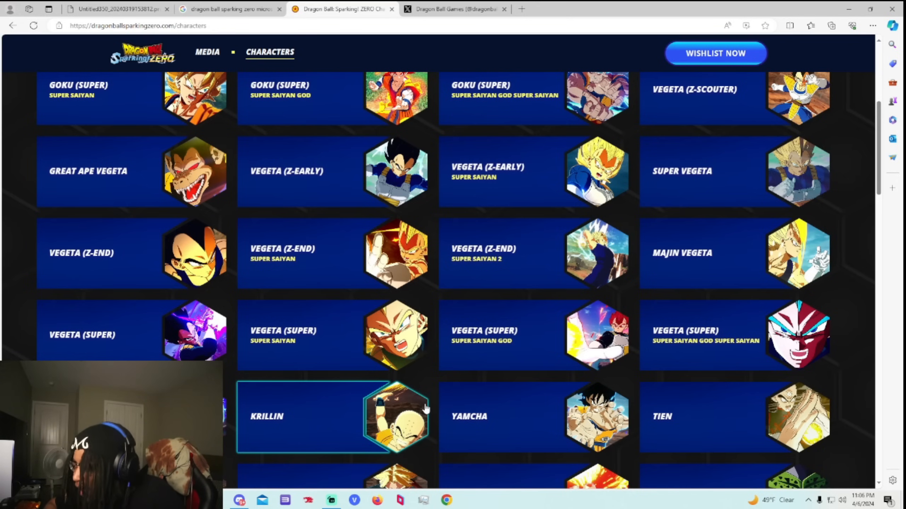
mouse_move(385, 265)
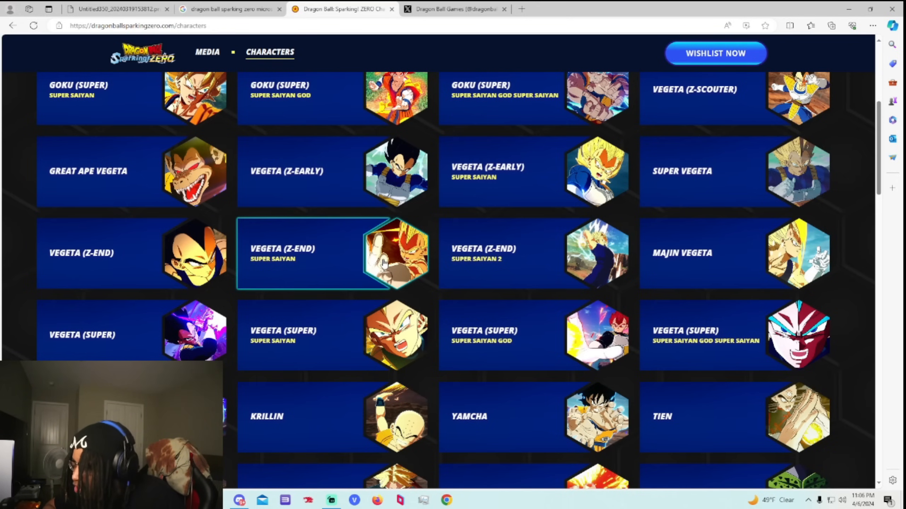
scroll(down, 3)
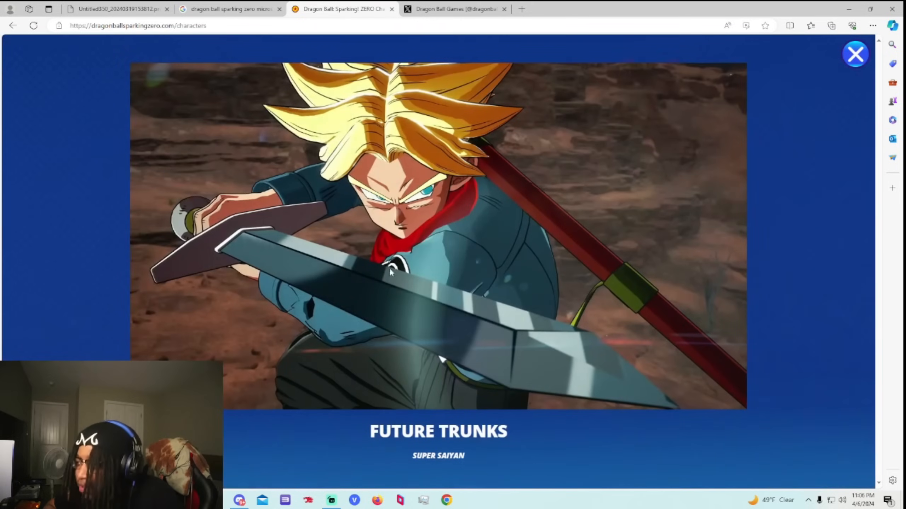
mouse_move(417, 238)
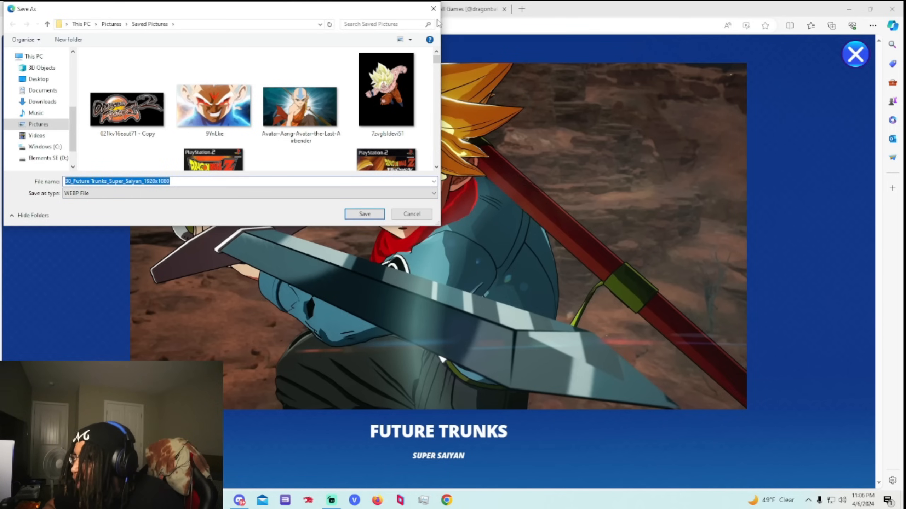
mouse_move(439, 22)
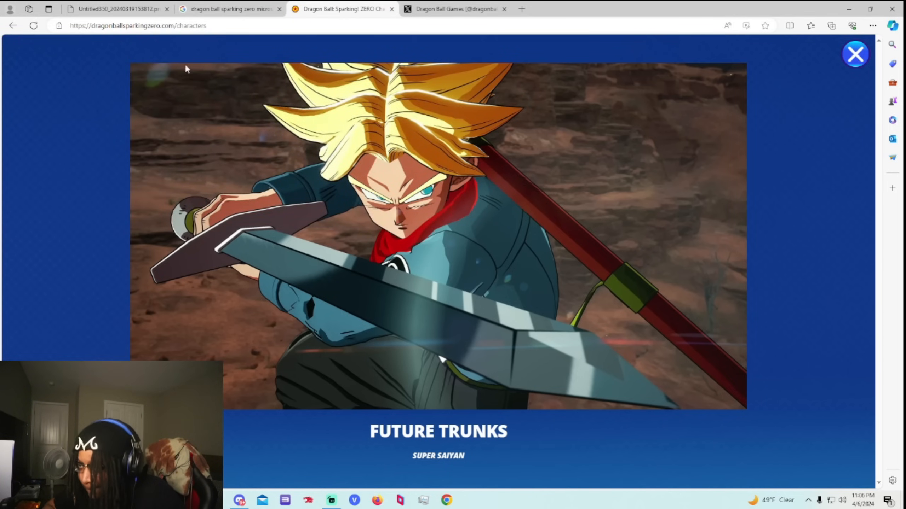
- Return to the Sparking! ZERO site's home page with the Power vs Speed trailer
click(856, 54)
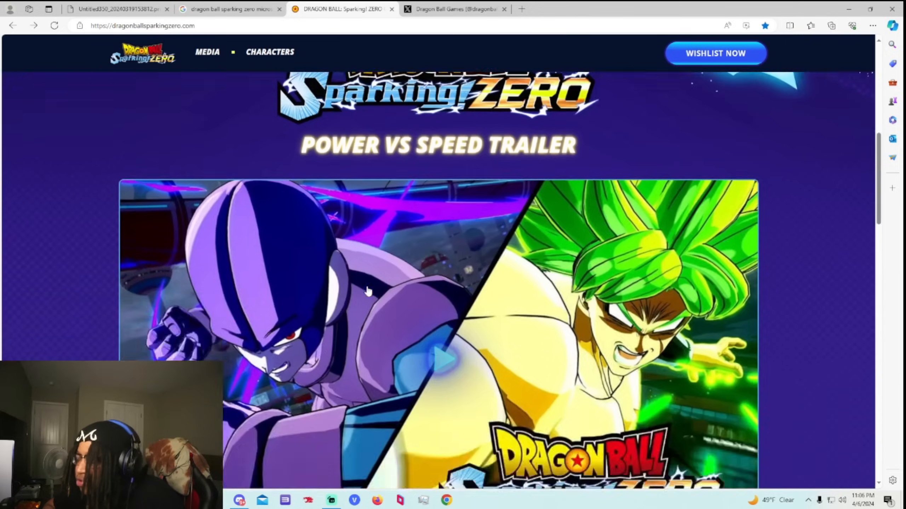
- Go back to the Characters roster and scroll to the Android 17 (Super) tile
click(270, 52)
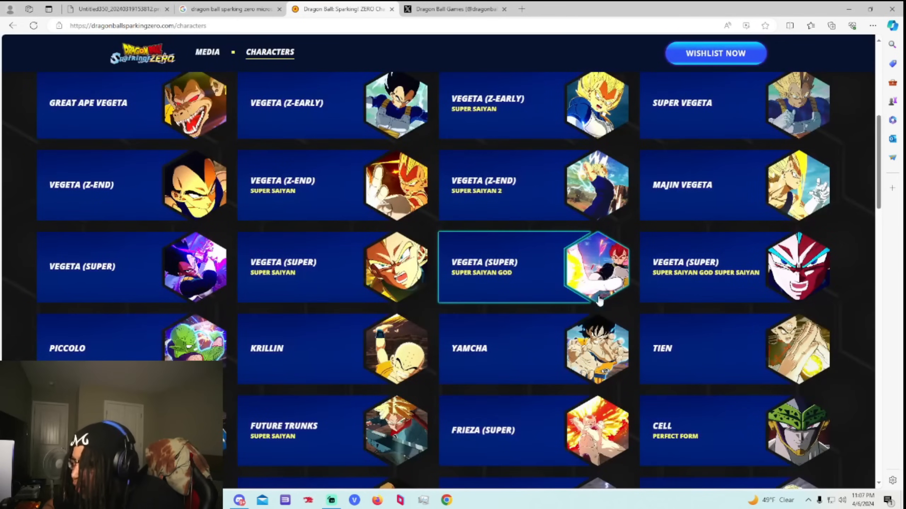
scroll(down, 3)
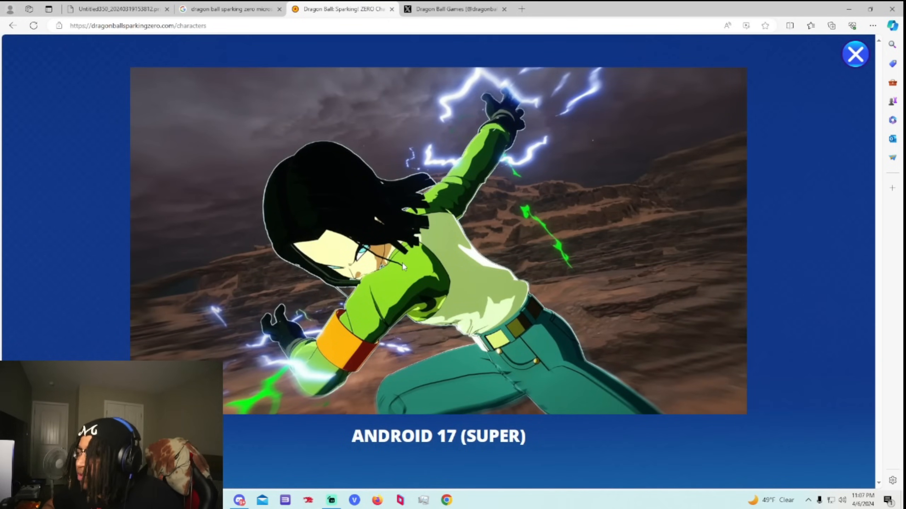
- Choose Save image as on the Android 17 (Super) artwork
right_click(404, 266)
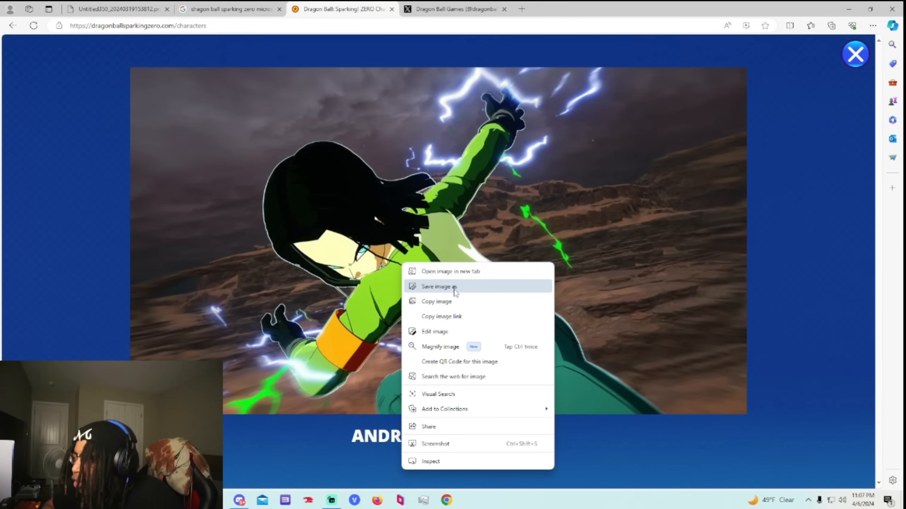
click(439, 287)
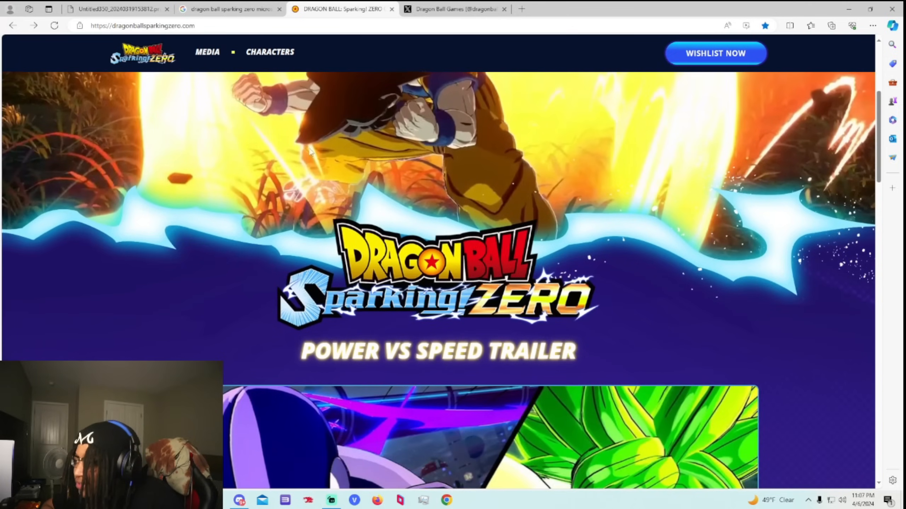
- Save Android 18's artwork via Save image as, then close her enlarged view to the roster grid
click(269, 52)
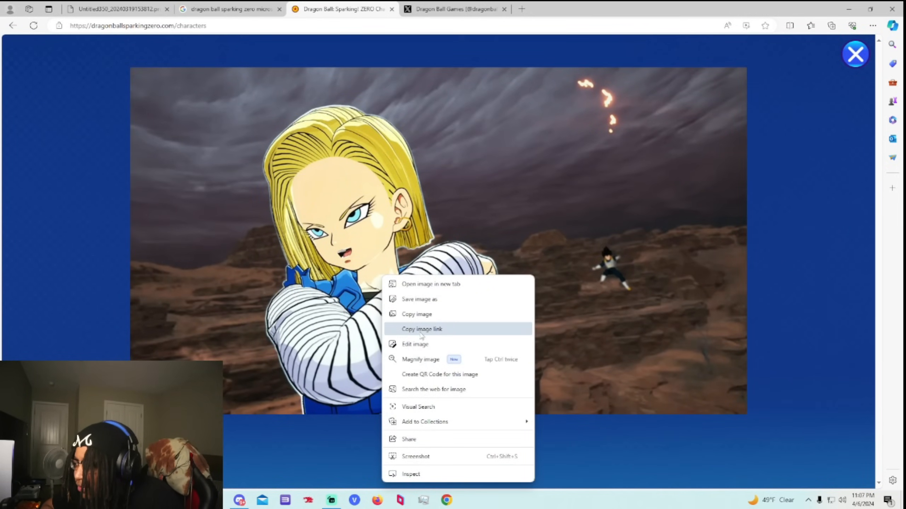
click(419, 299)
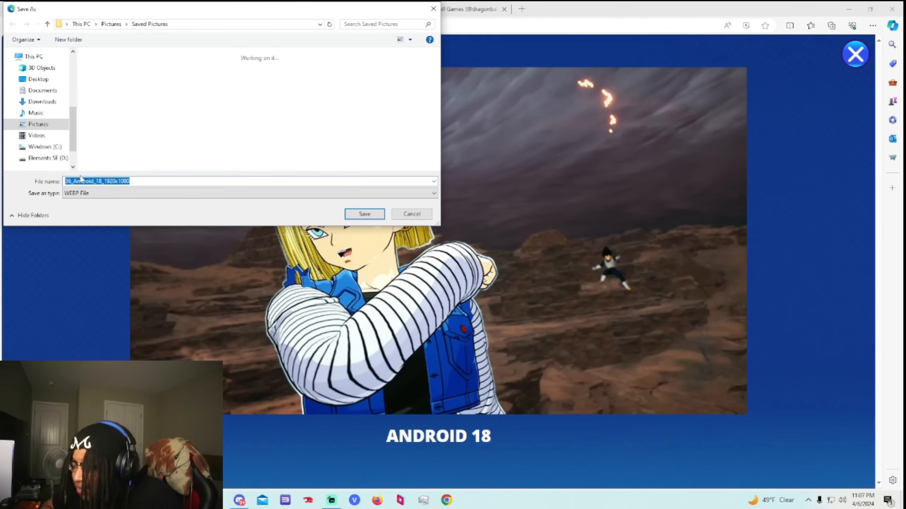
click(364, 214)
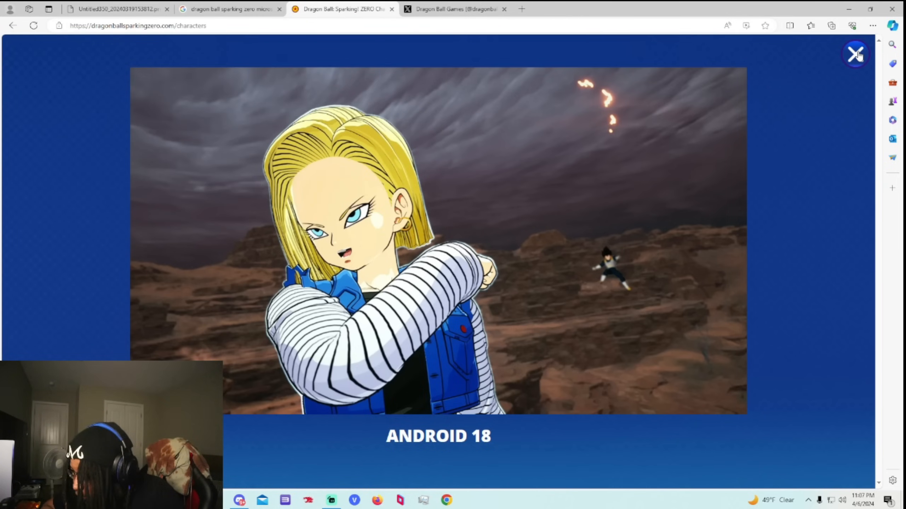
click(856, 53)
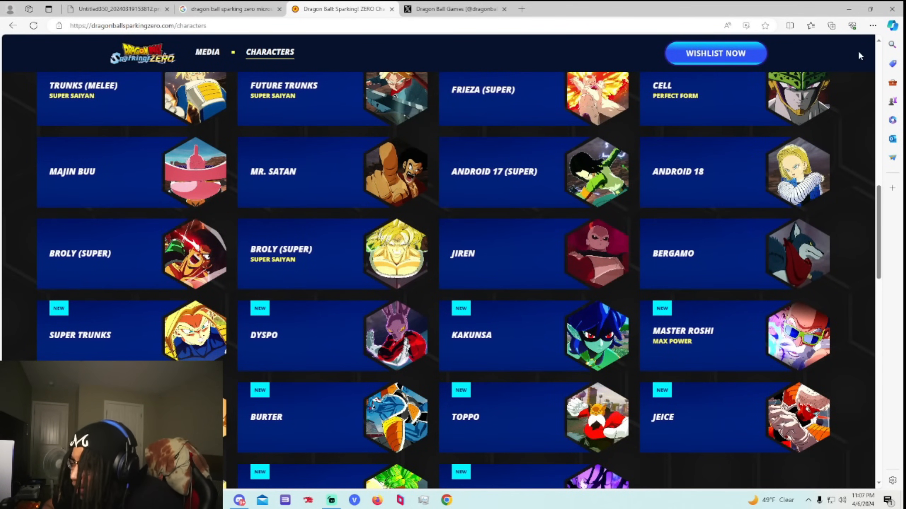
mouse_move(508, 217)
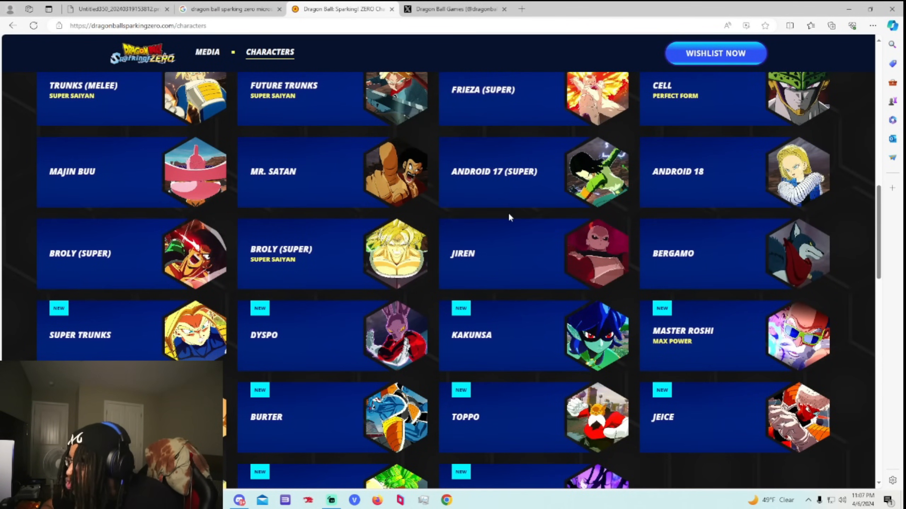
- Scroll the full character roster end to end, then switch to the Dragon Ball Games X profile
scroll(up, 3)
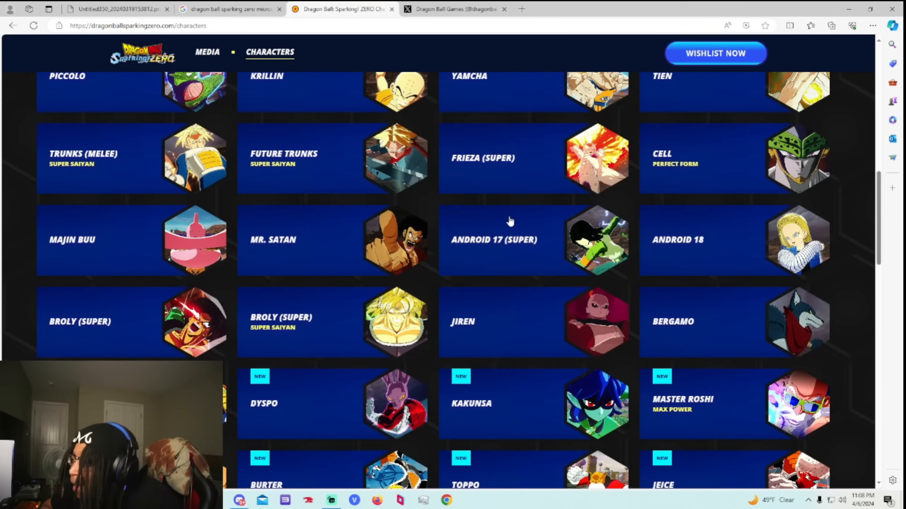
mouse_move(454, 363)
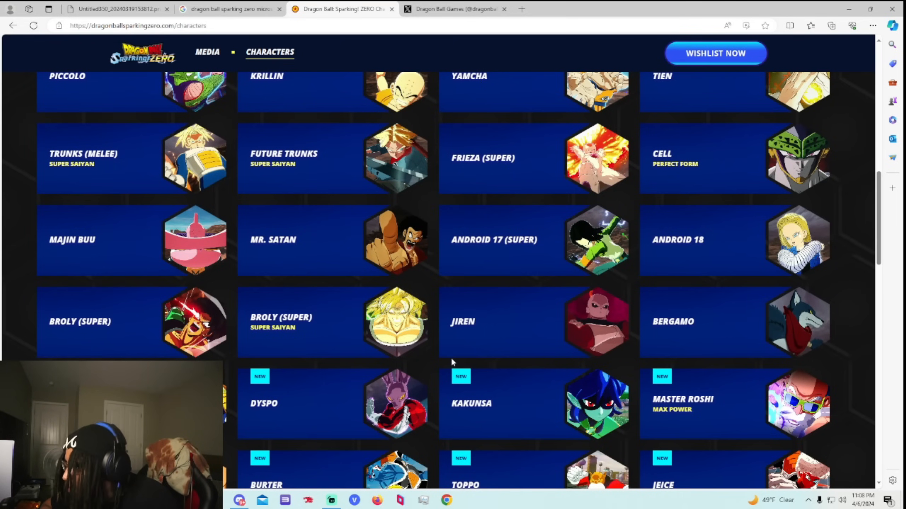
mouse_move(444, 328)
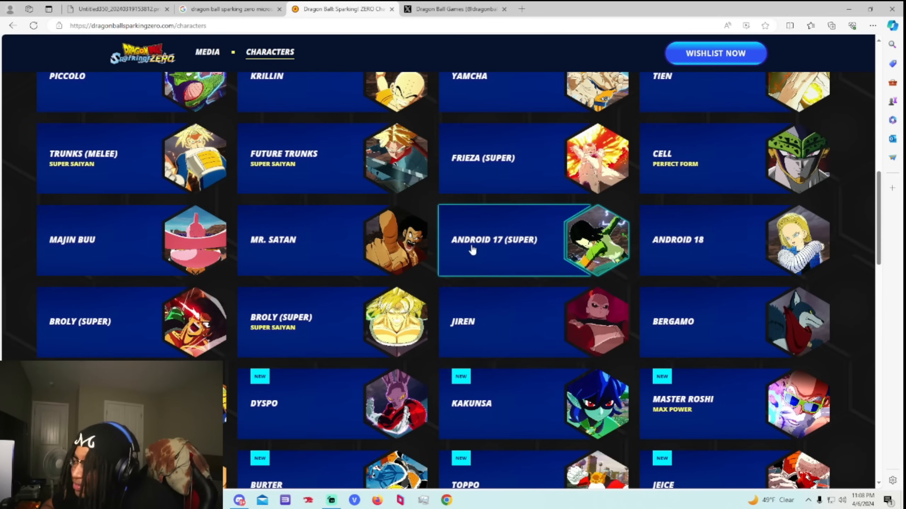
mouse_move(292, 302)
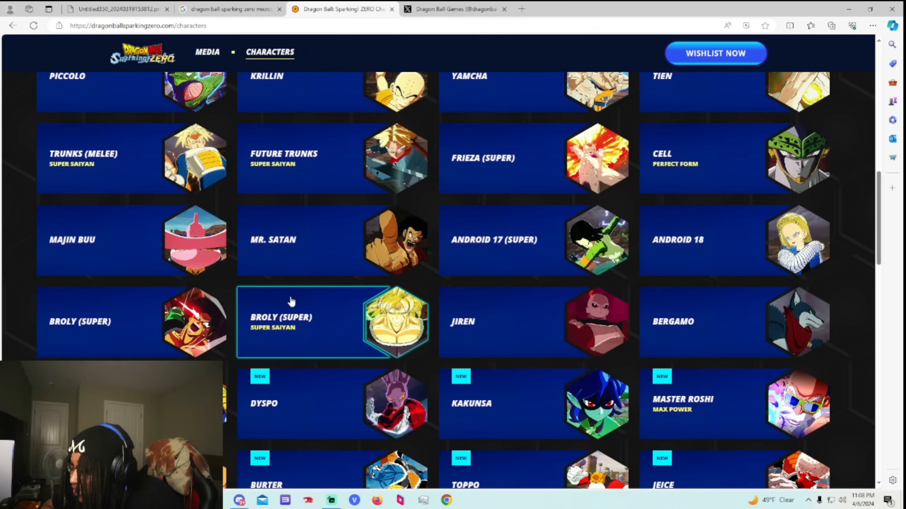
mouse_move(459, 241)
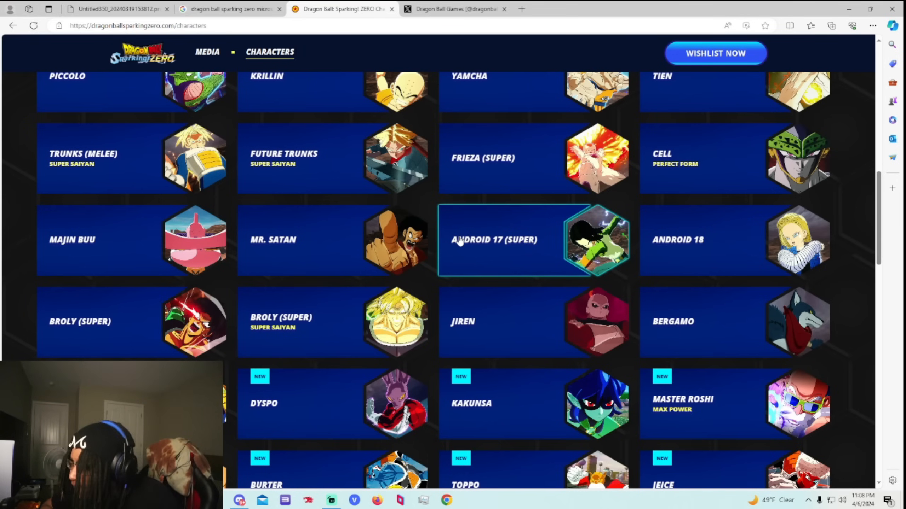
scroll(down, 3)
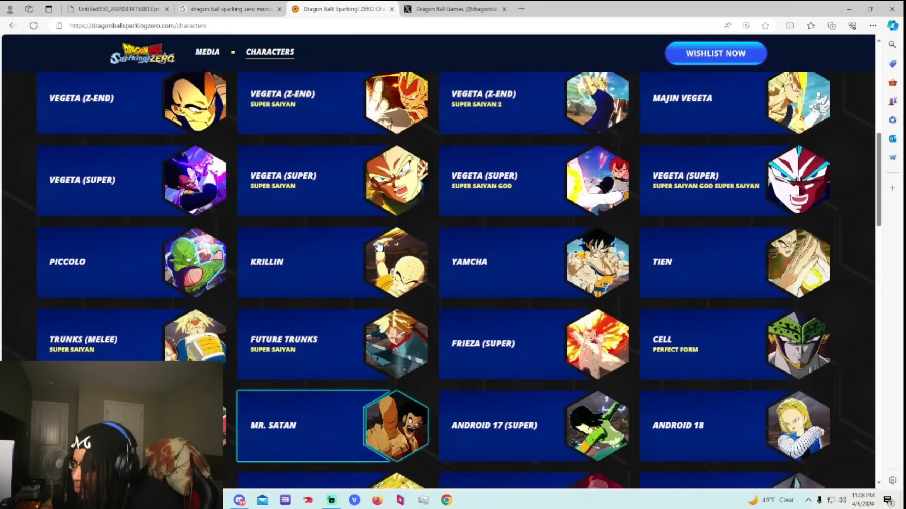
scroll(up, 3)
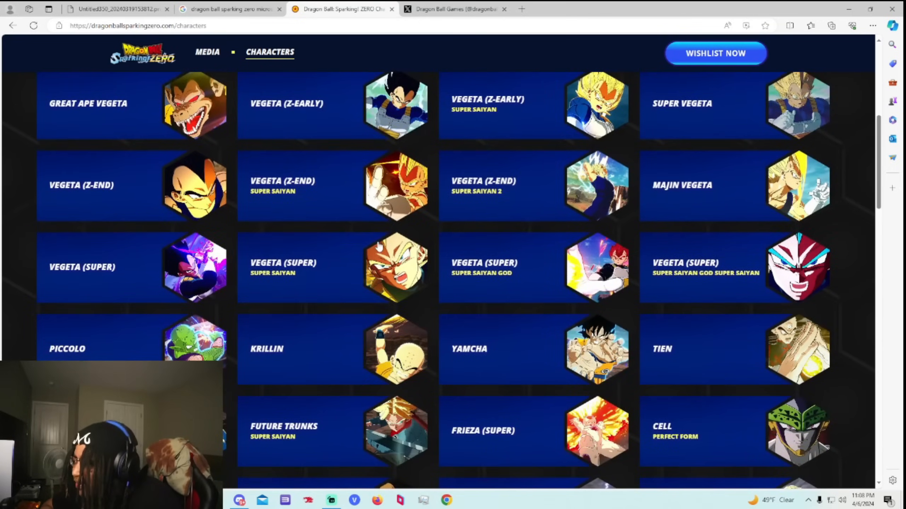
scroll(down, 3)
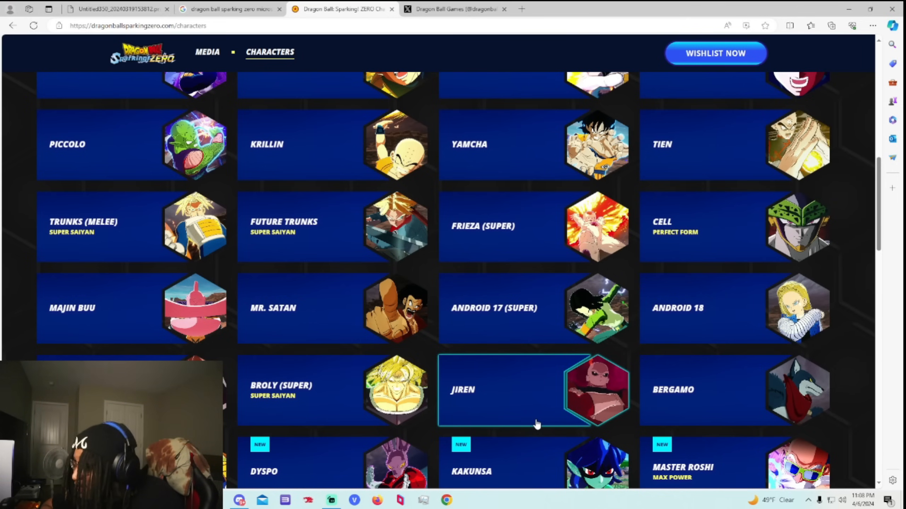
mouse_move(557, 422)
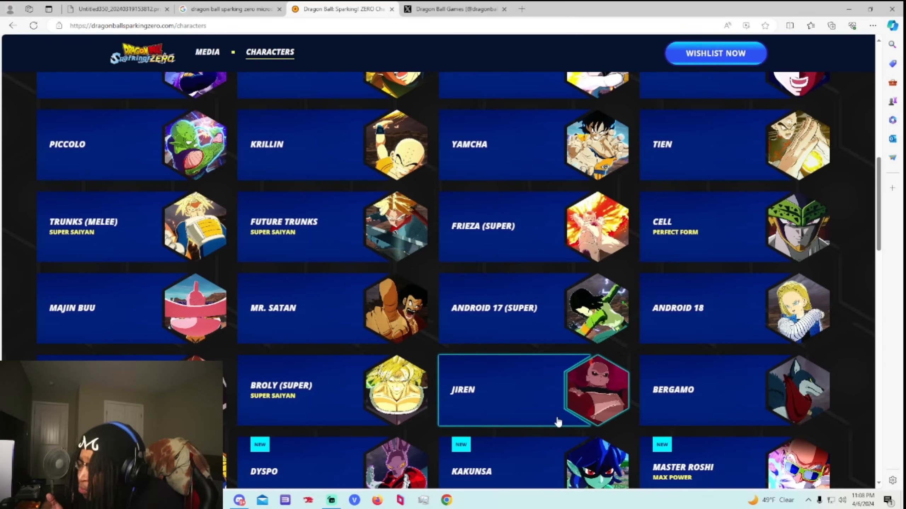
mouse_move(533, 308)
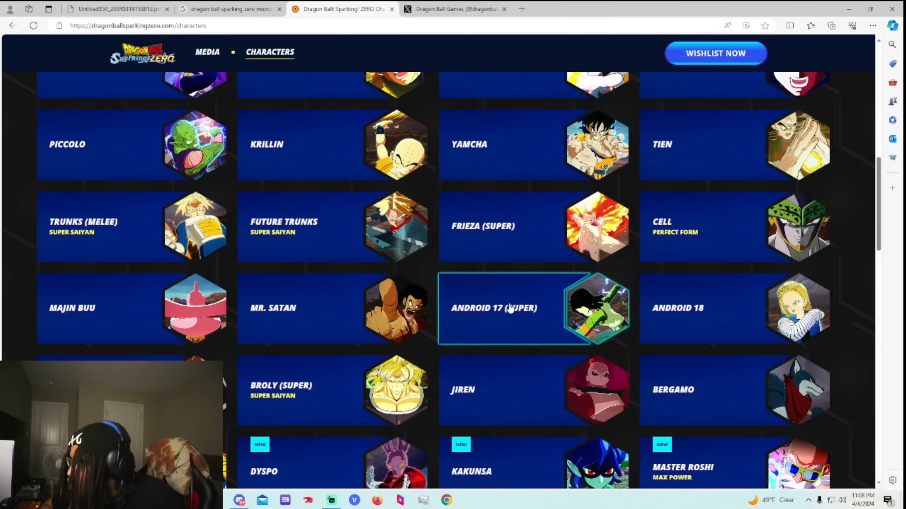
scroll(down, 3)
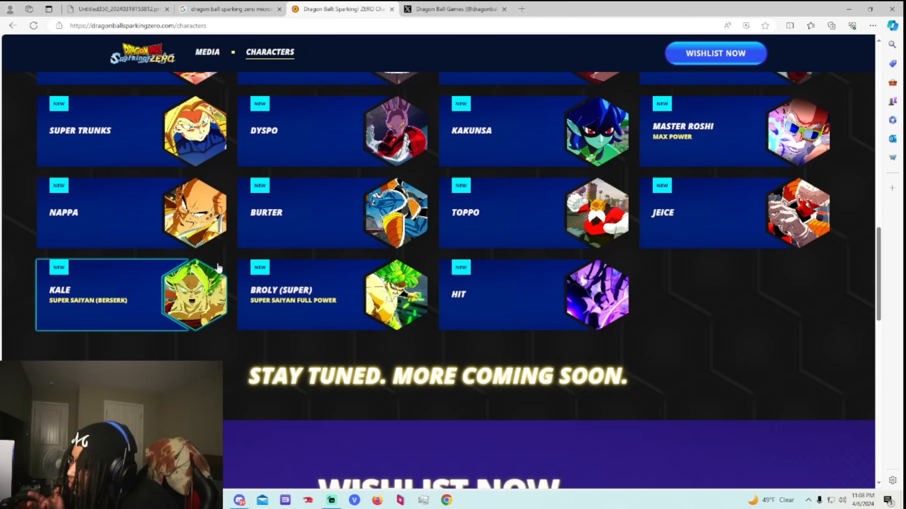
scroll(up, 3)
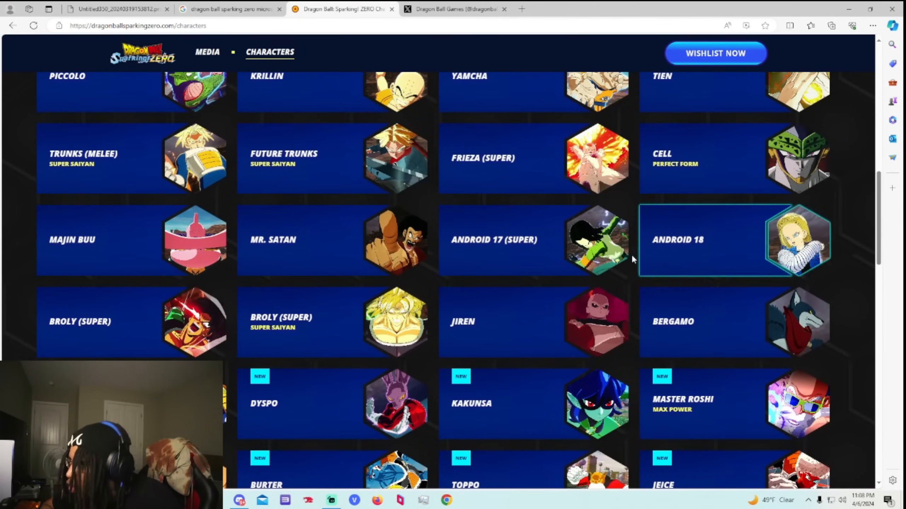
click(456, 9)
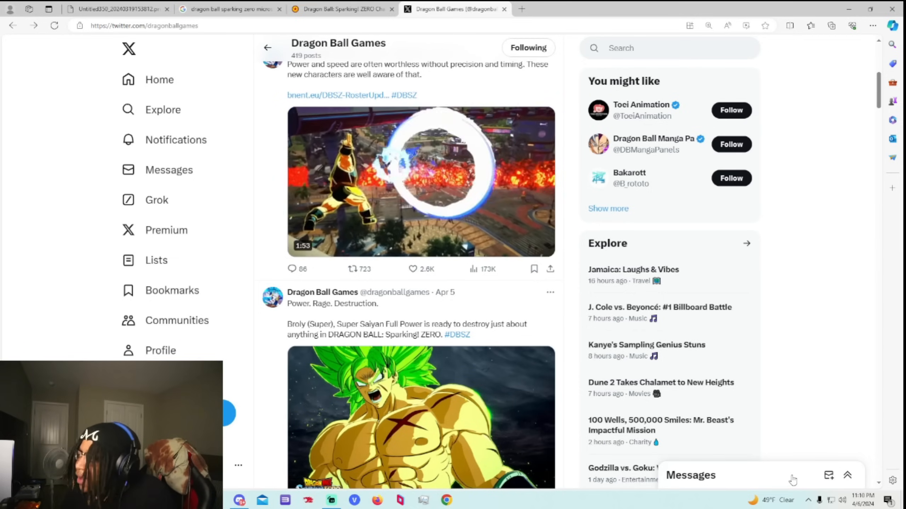